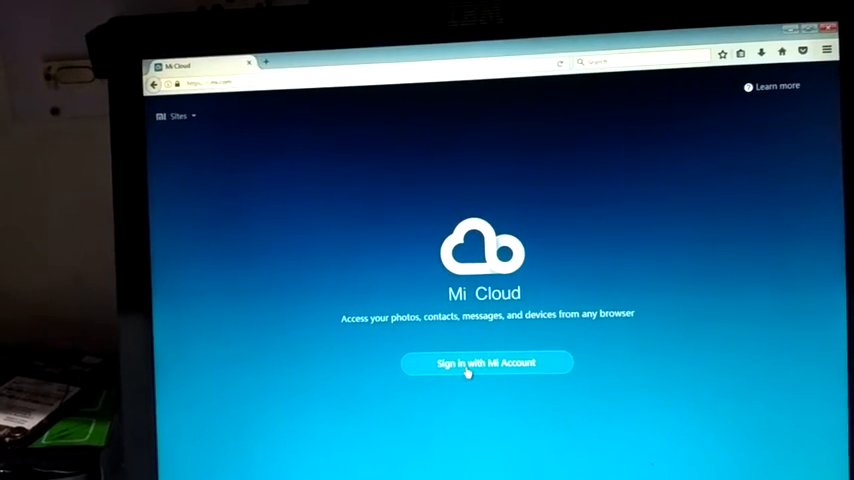
Go to the Mi Account sign-in form via 'Sign in with Mi Account'.
{"action": "left_click", "coordinate": [483, 362]}
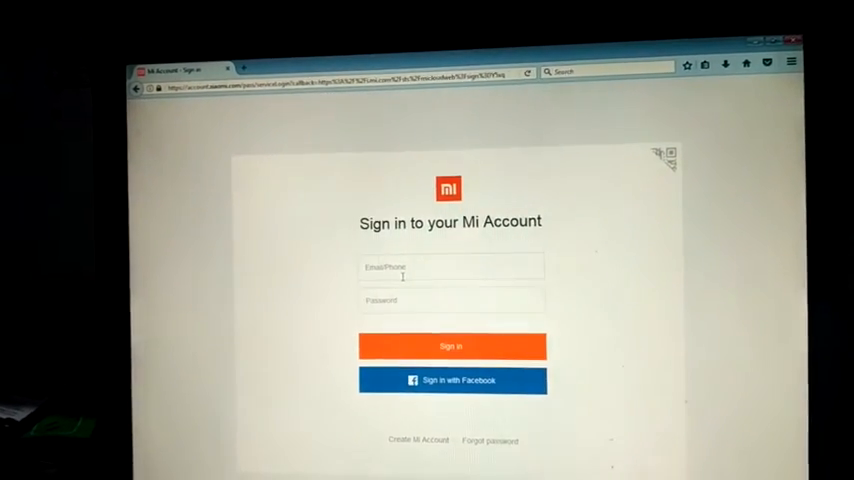
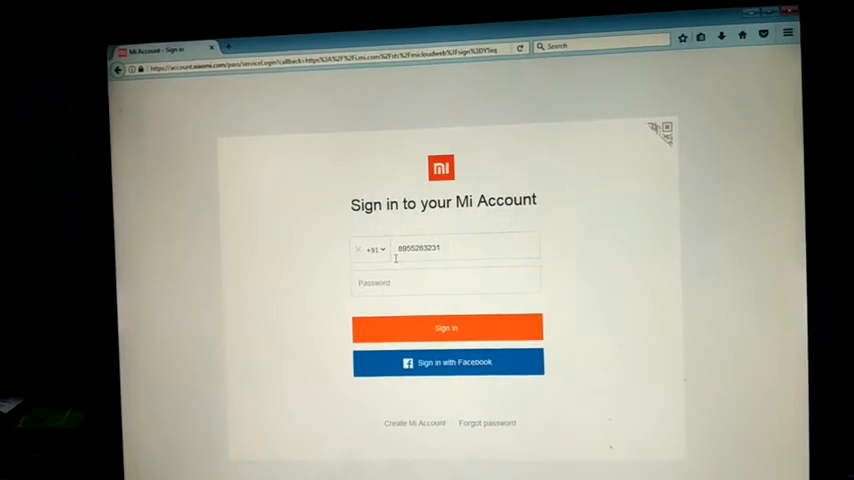
Sign in with the phone number and password, then answer Firefox's save-login prompt.
{"action": "type", "text": "password"}
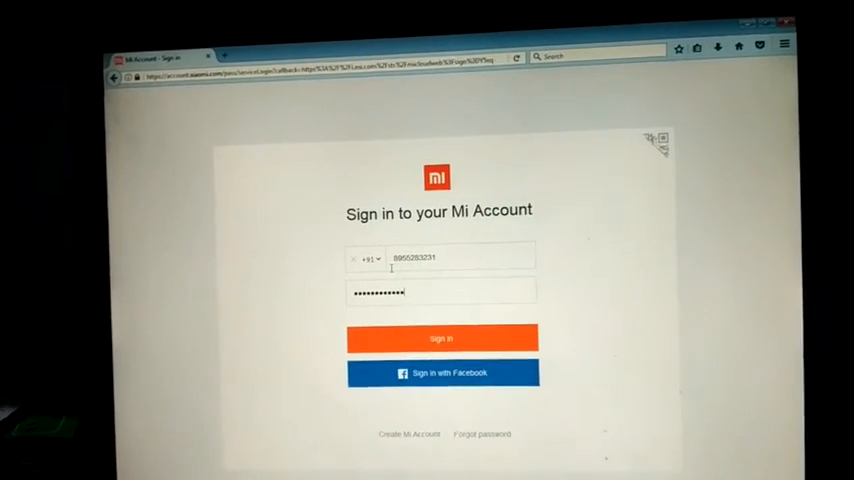
{"action": "left_click", "coordinate": [443, 338]}
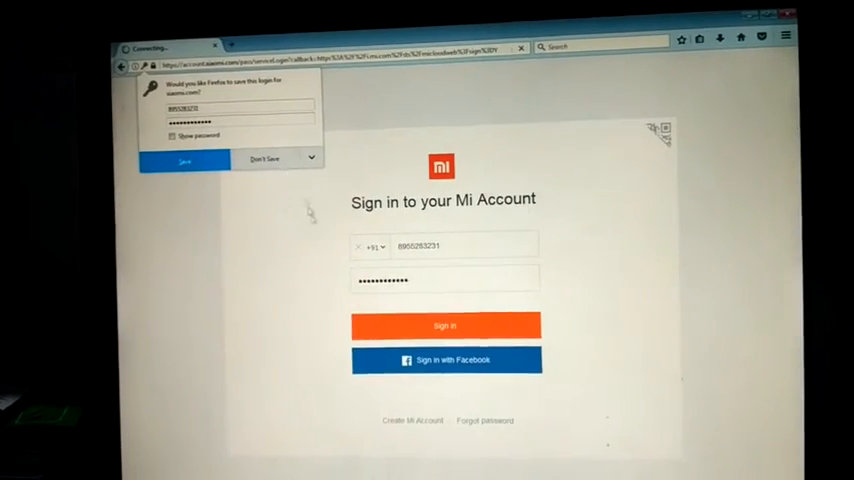
{"action": "left_click", "coordinate": [444, 325]}
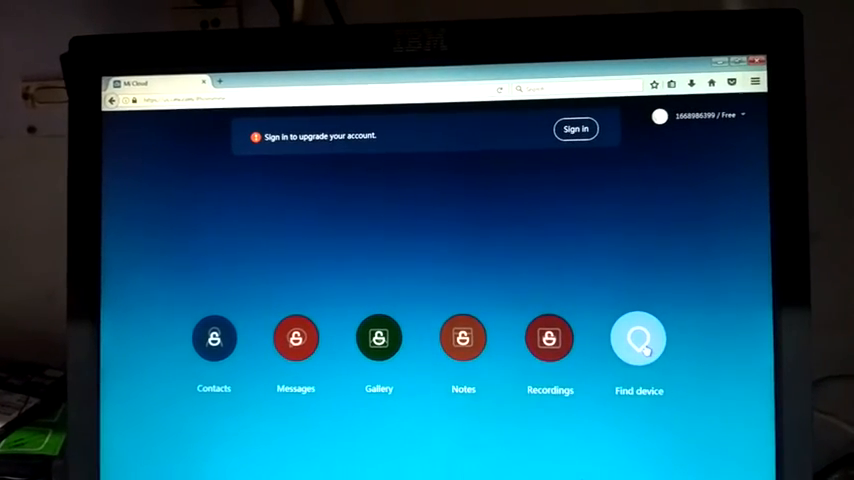
Launch Find device from the dashboard, showing the Redmi Note 4 online near Neemrana.
{"action": "left_click", "coordinate": [638, 337]}
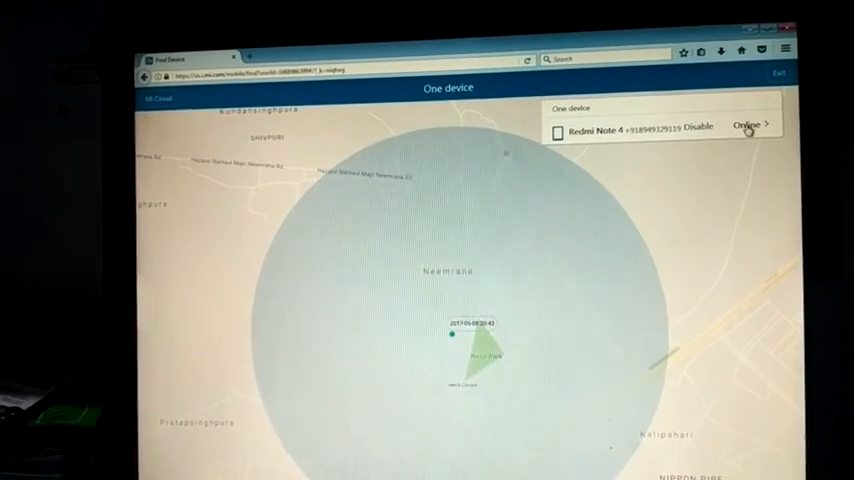
Select the Redmi Note 4 'Online' entry to view its location map near Neemrana.
{"action": "left_click", "coordinate": [748, 127]}
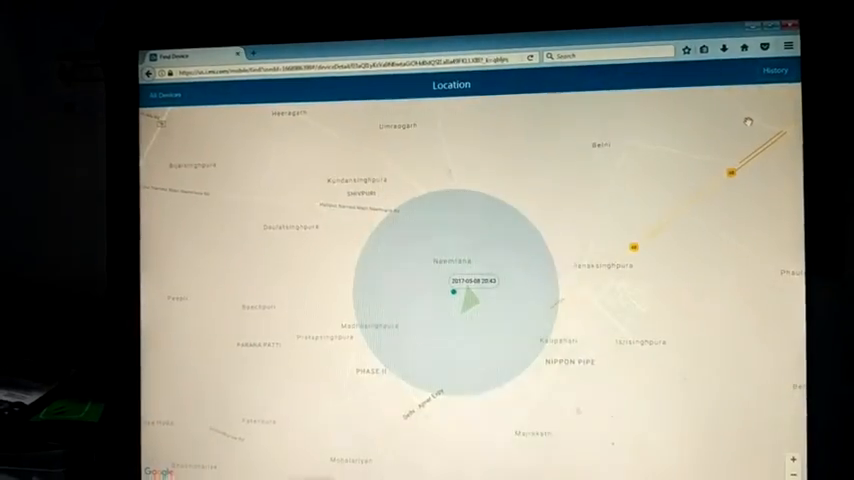